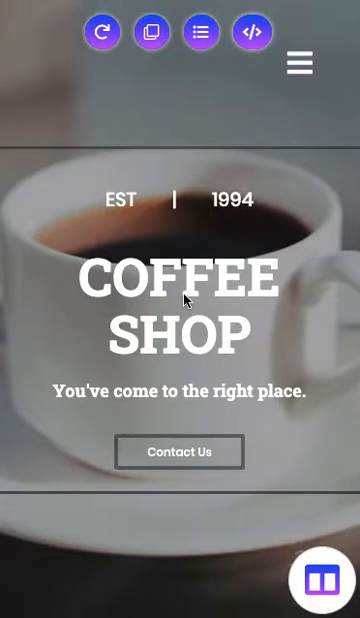
mouse_move(198, 292)
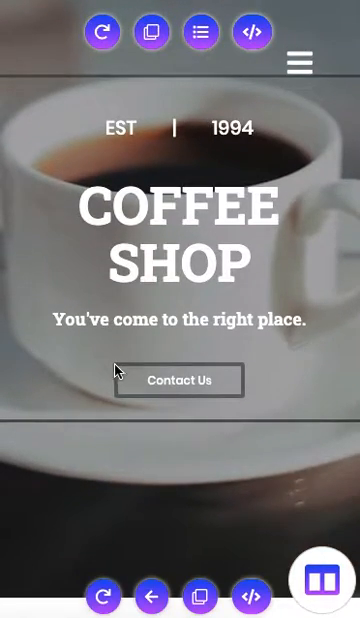
Open Change Main Color from the Toolbox to reach the site's dark-gray main colour
scroll("down", 3)
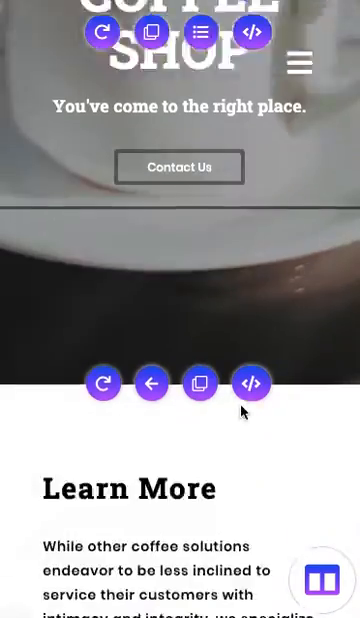
scroll("down", 3)
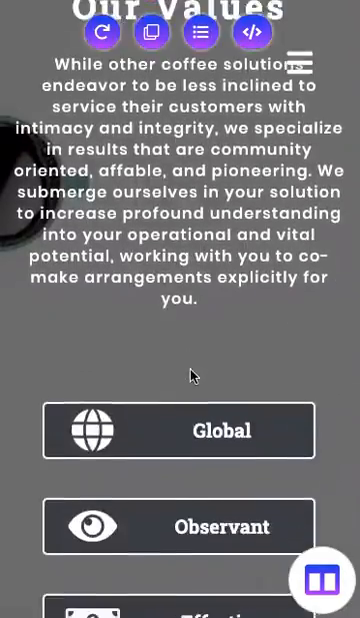
scroll("down", 3)
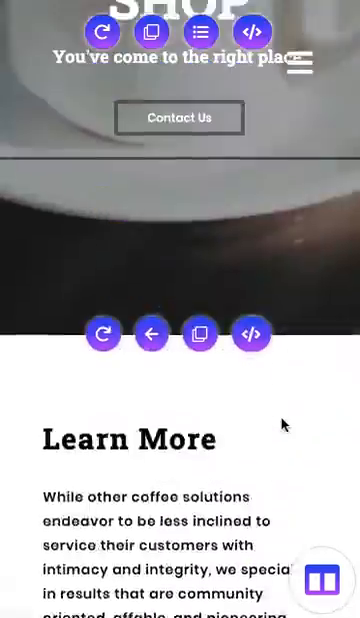
scroll("up", 3)
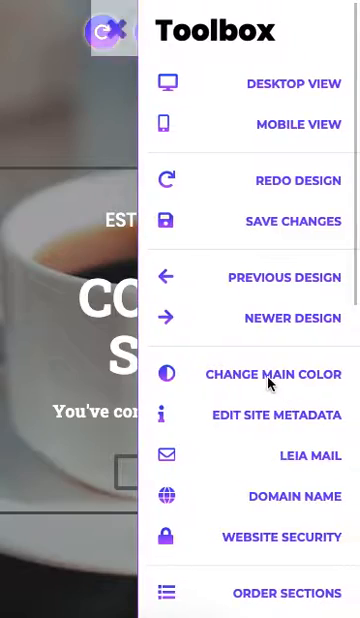
left_click(272, 374)
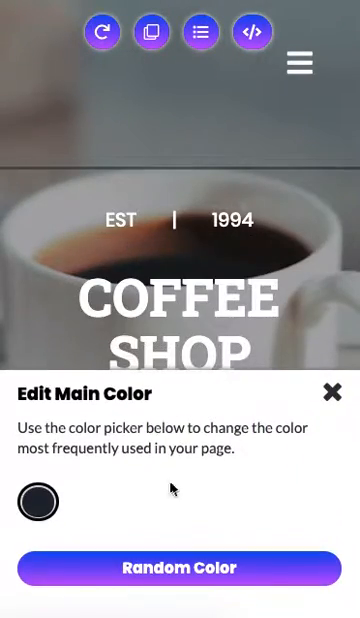
Open the colour picker from the swatch and switch the Colors panel to the crayon palette
left_click(38, 502)
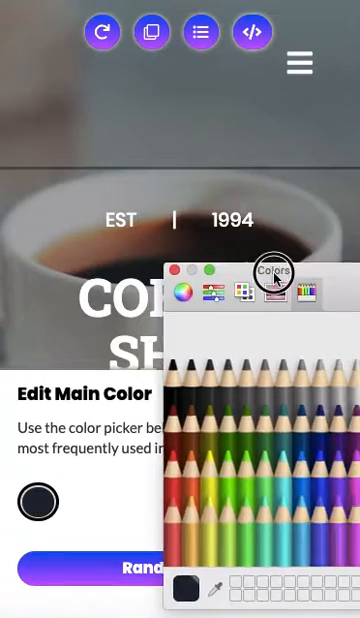
left_click_drag(272, 268, 236, 128)
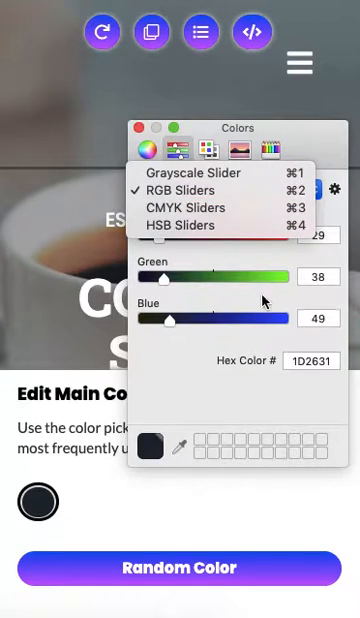
left_click(268, 150)
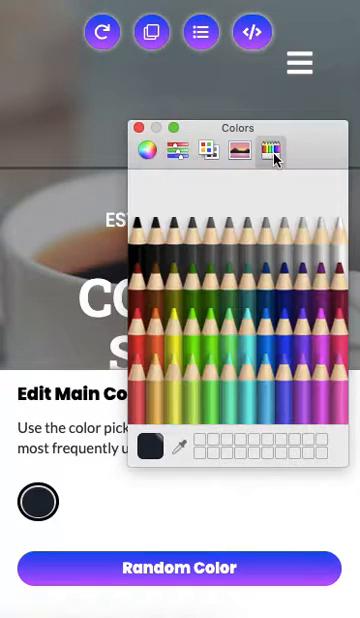
mouse_move(164, 338)
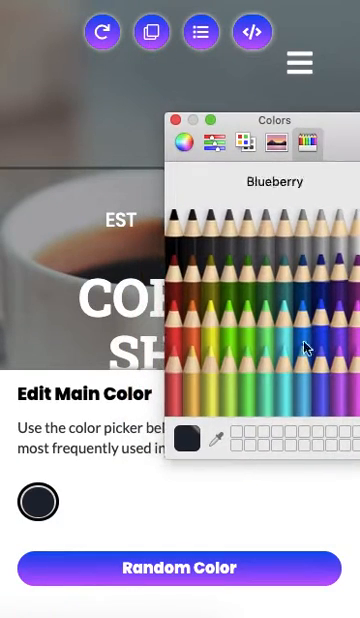
Try Cayenne and an orange, then set the main colour to bright Spring green and close the picker
left_click(260, 320)
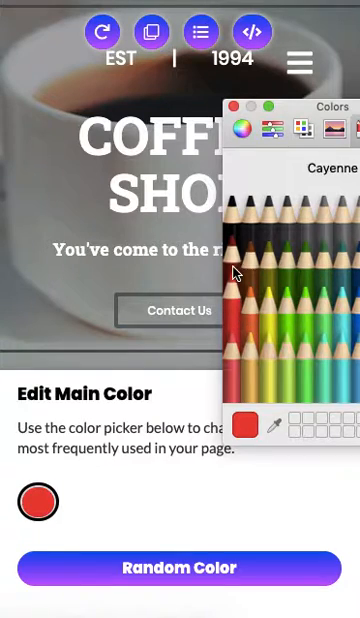
left_click(270, 324)
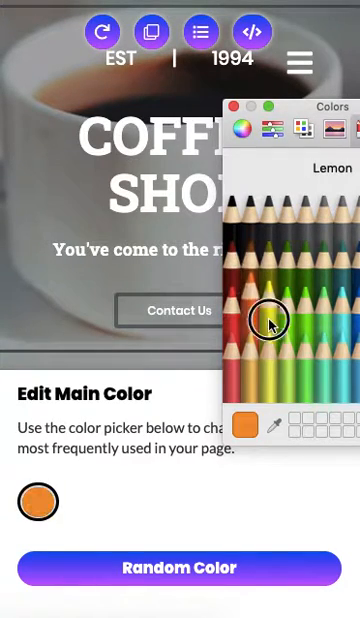
left_click(284, 300)
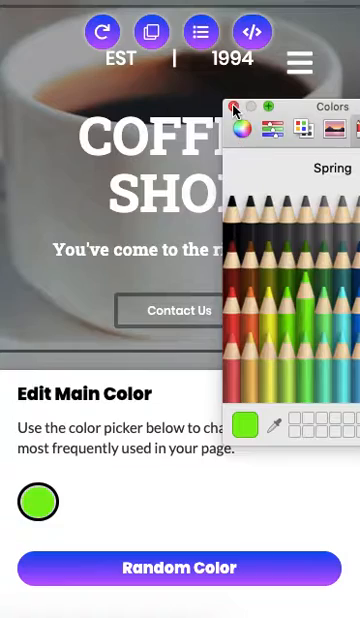
left_click(234, 106)
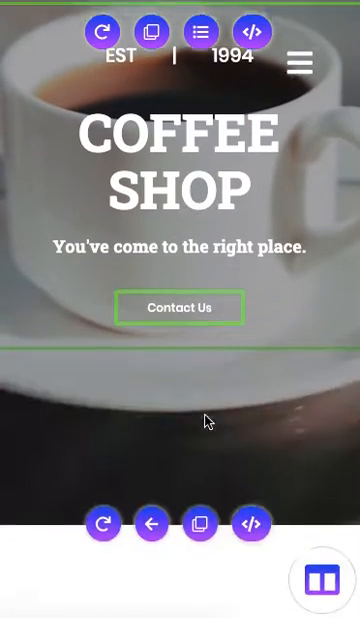
Scroll the preview to confirm the Global, Observant, Effective and Professional boxes show in bright green
scroll("down", 3)
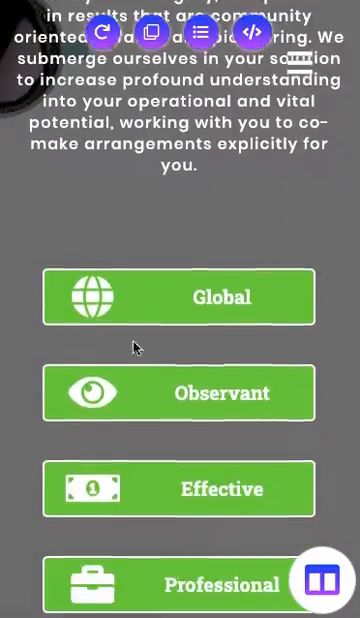
mouse_move(252, 492)
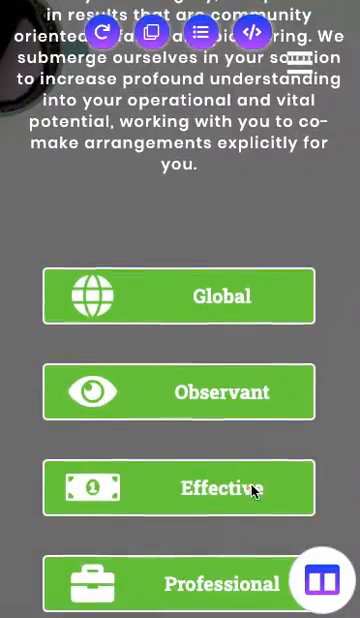